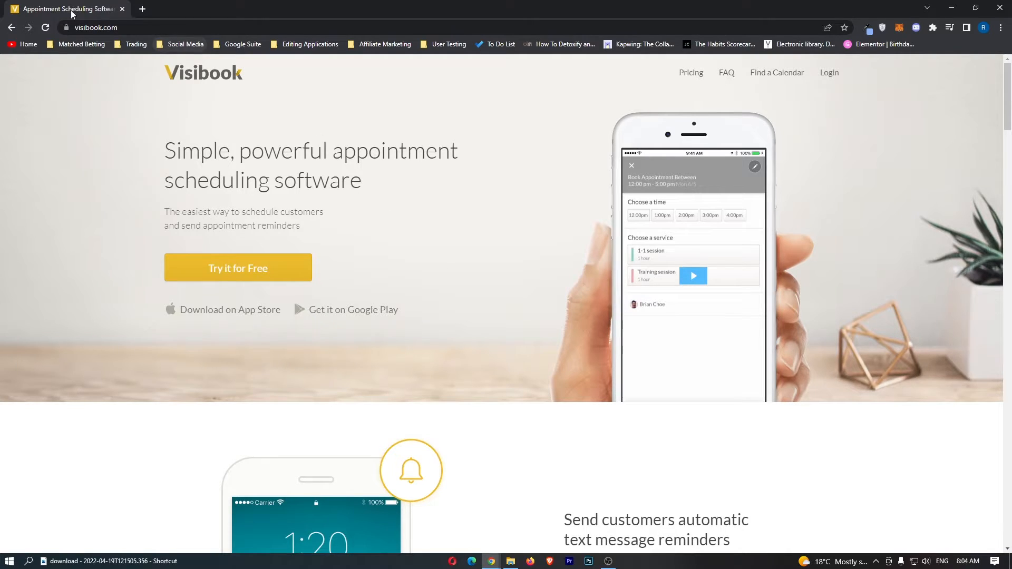
mouse_move(308, 115)
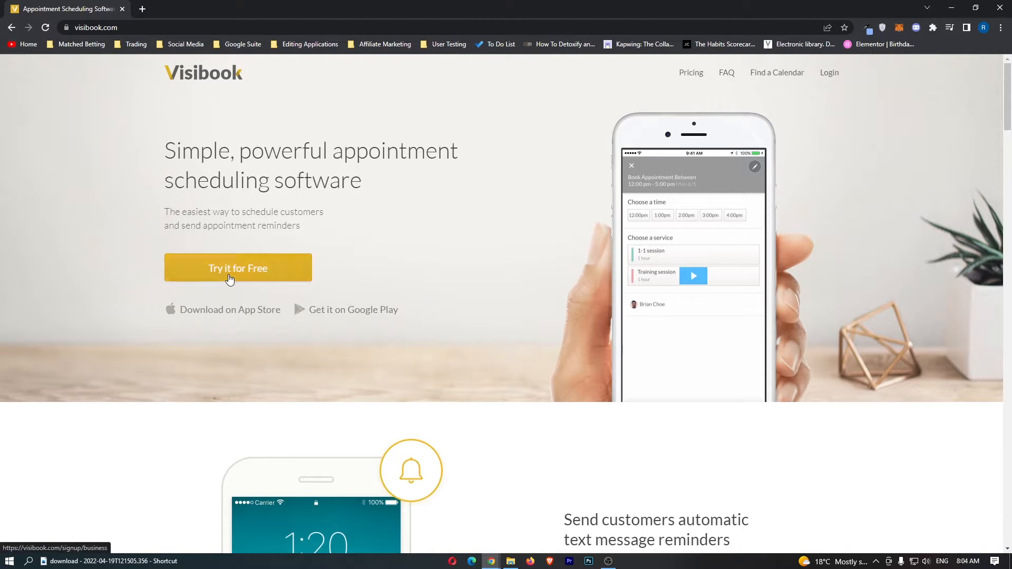
- Start a free Visibook sign-up from the home page's 'Try it for Free' button
left_click(237, 268)
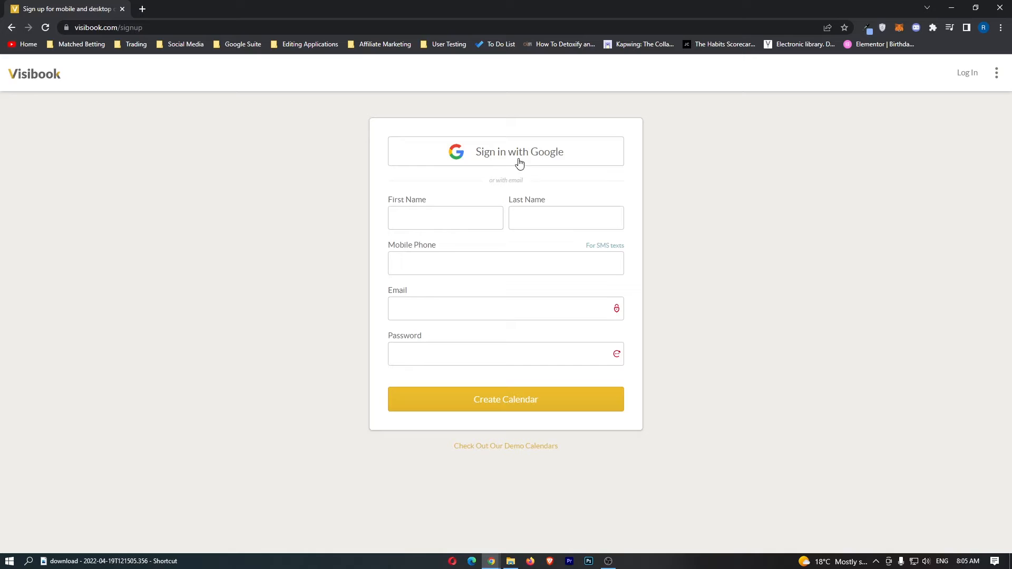
- Sign up with a Google account and open the main menu on the Cusom Keto Diet weekly calendar
left_click(506, 151)
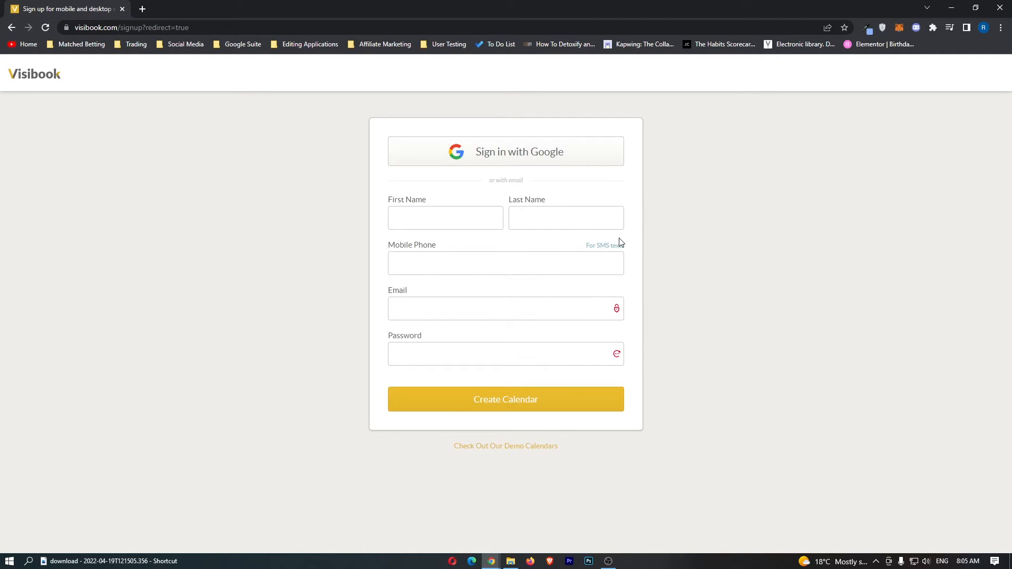
left_click(506, 399)
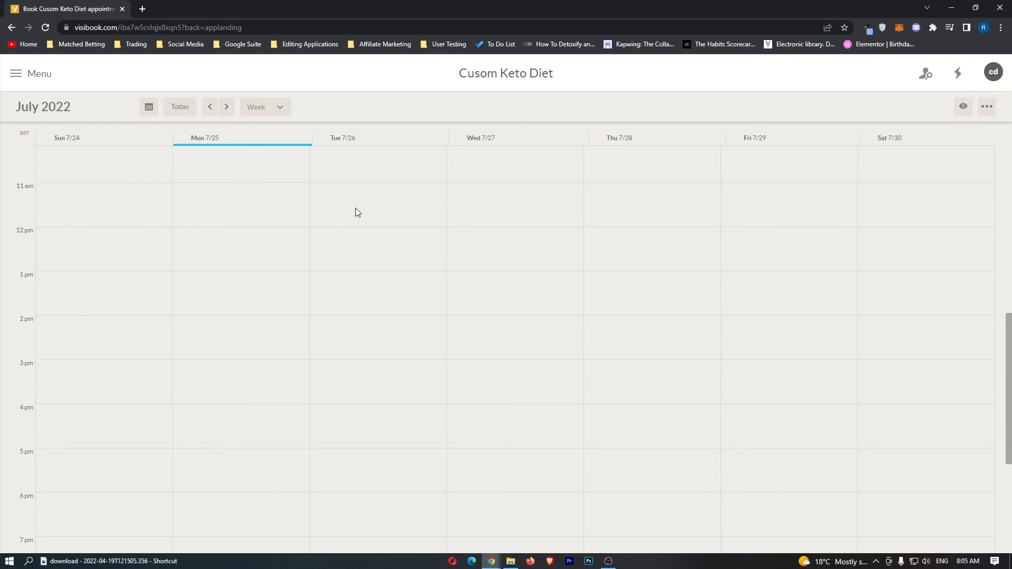
left_click(15, 73)
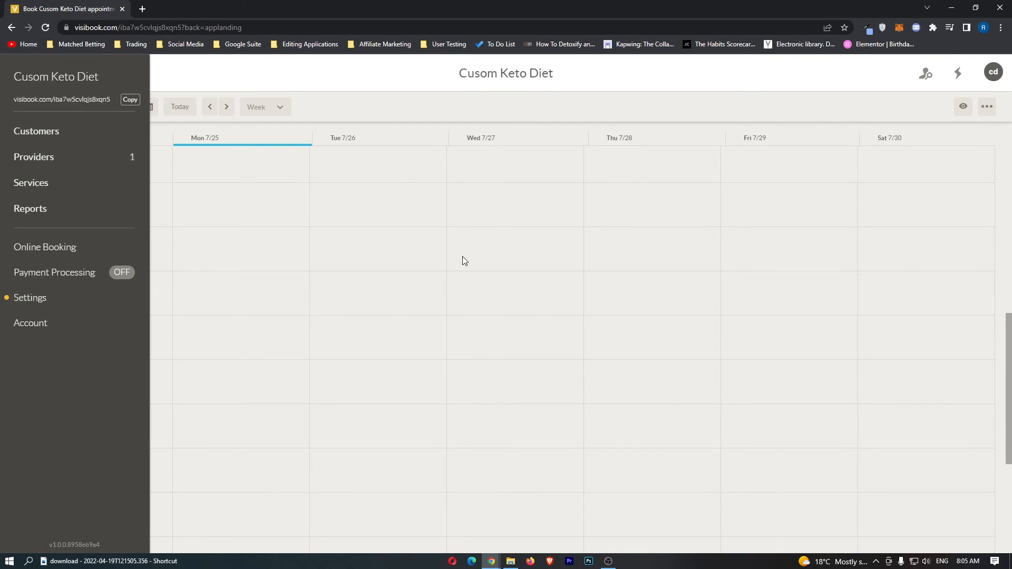